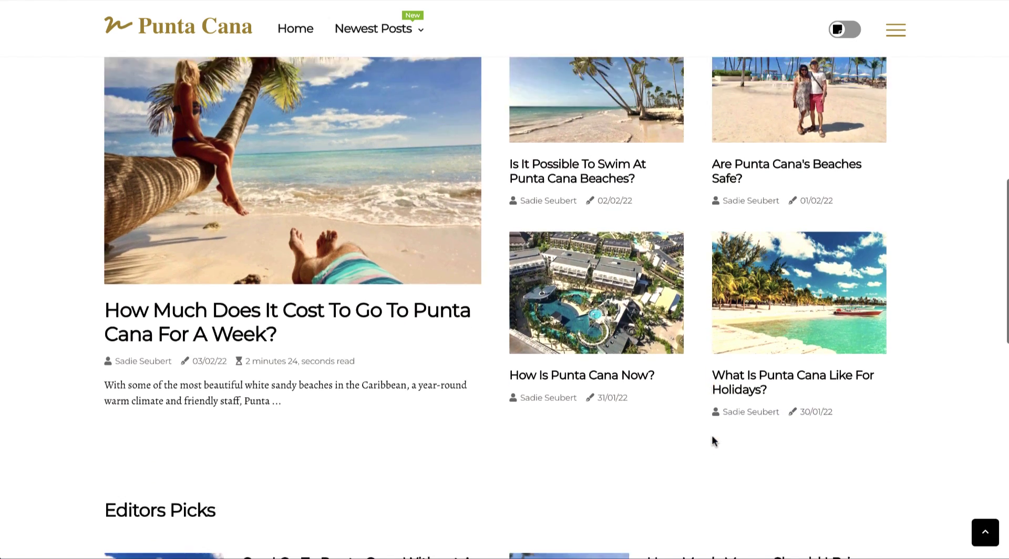
Export the Search Console performance report to Google Sheets
scroll("down", 3)
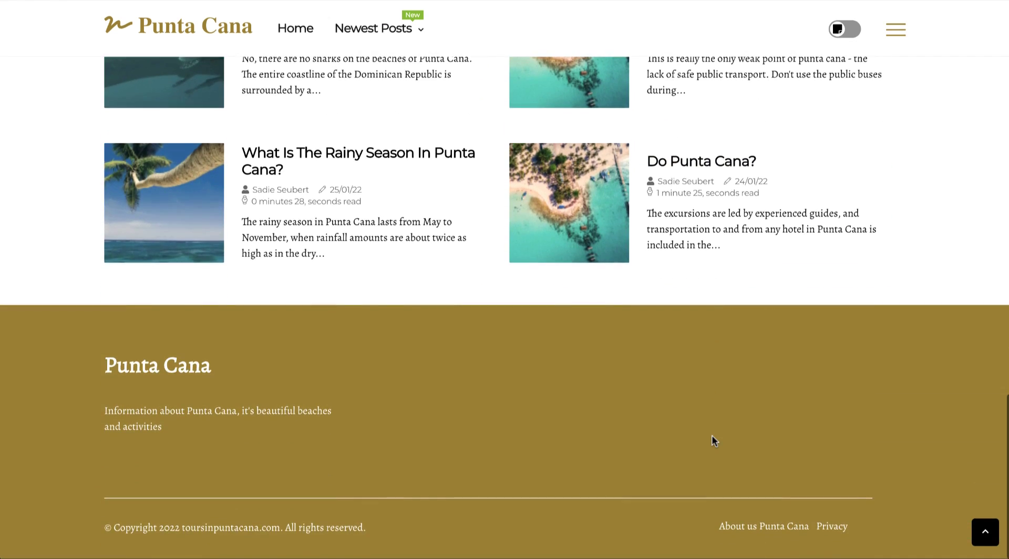
scroll("up", 3)
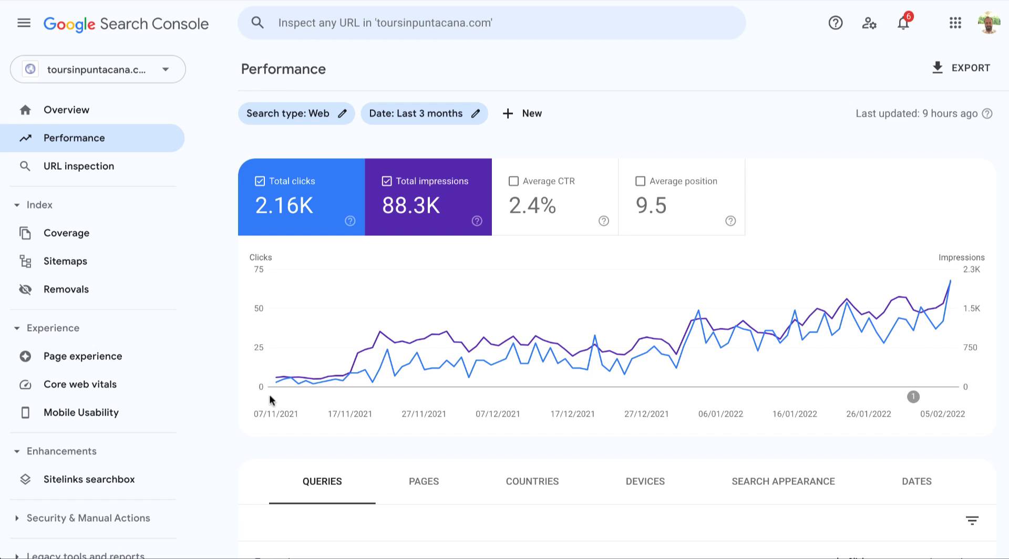
mouse_move(276, 390)
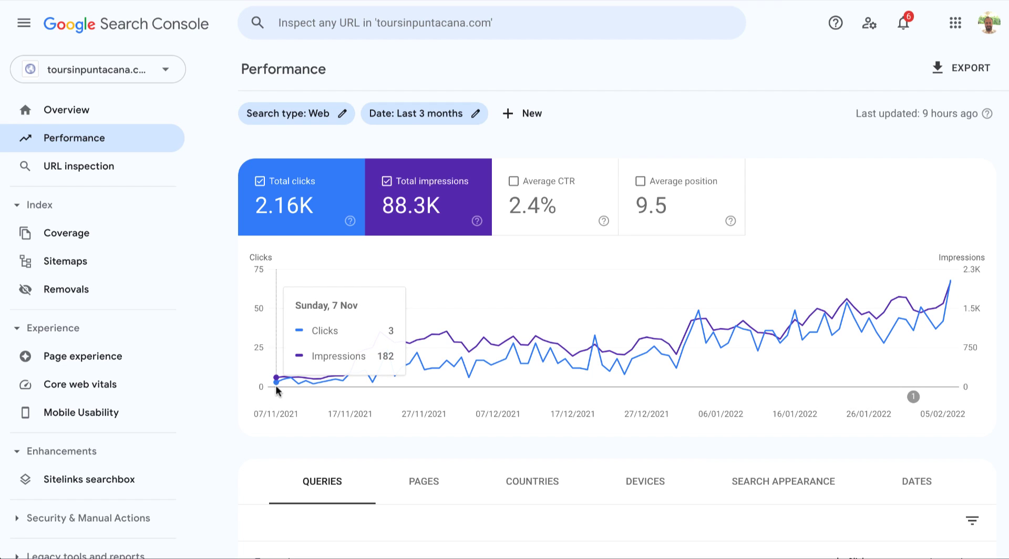
mouse_move(963, 410)
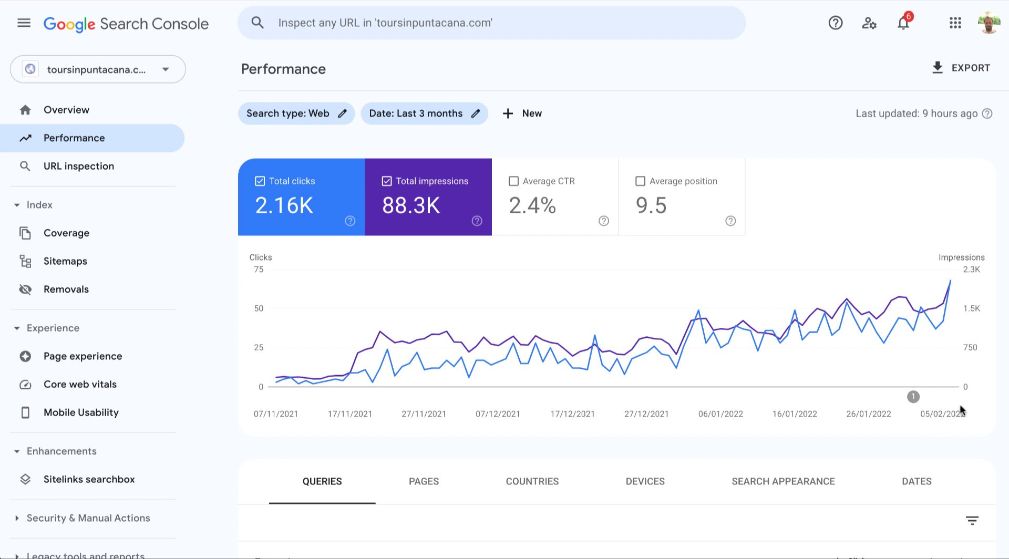
mouse_move(950, 419)
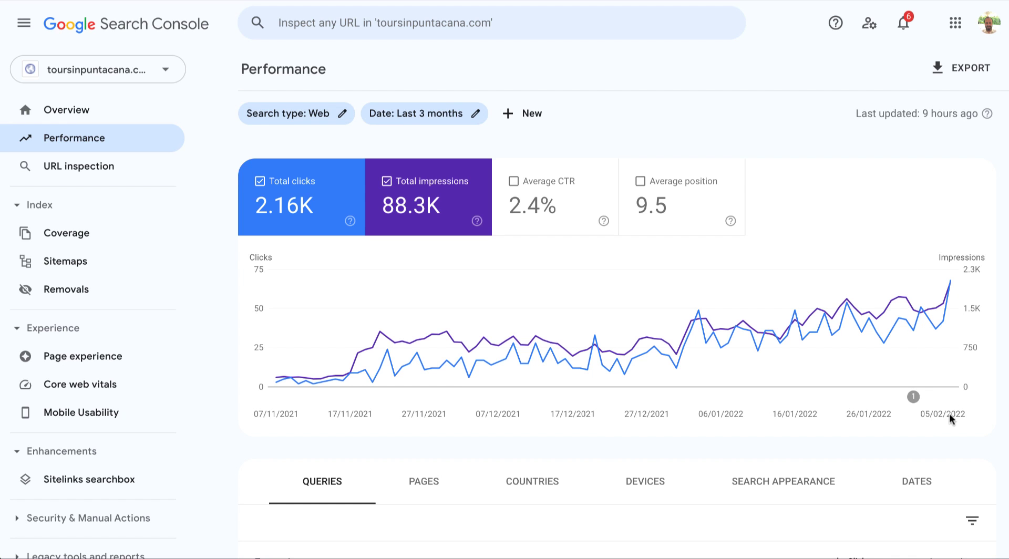
mouse_move(1005, 469)
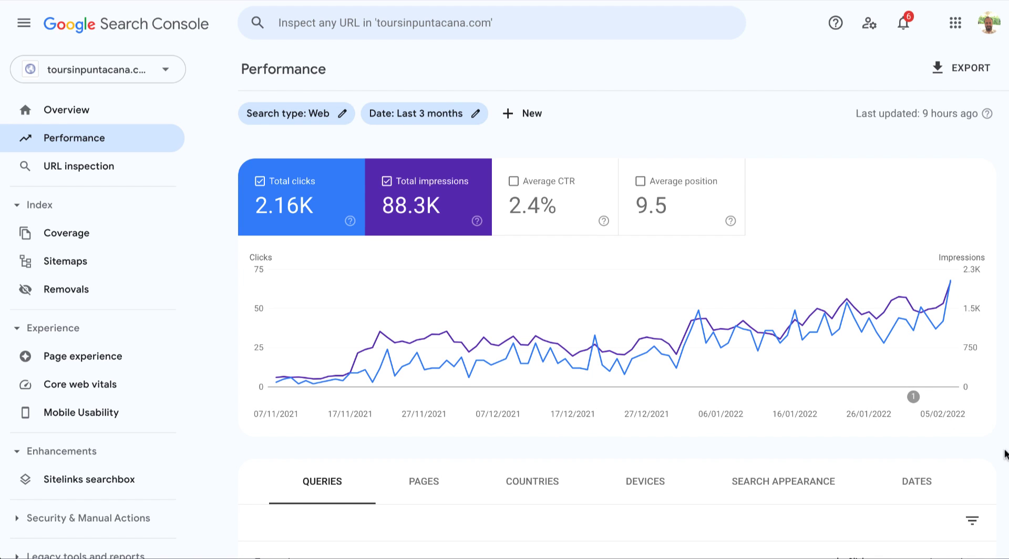
scroll("down", 3)
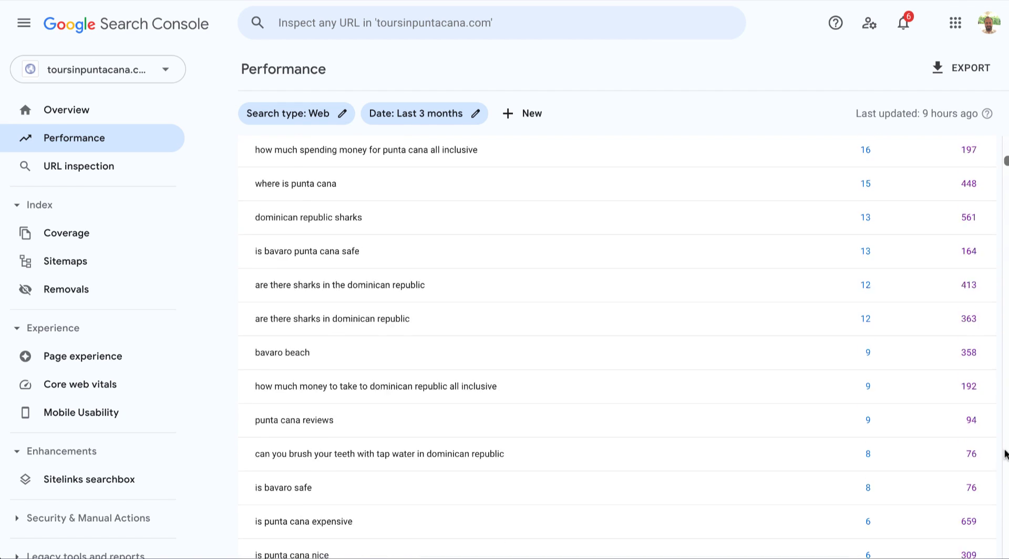
scroll("down", 3)
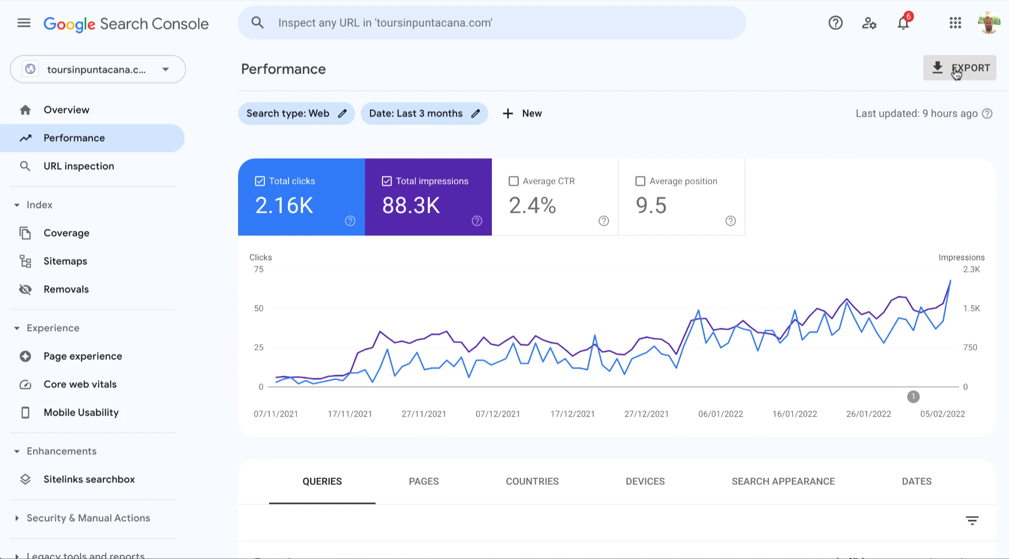
left_click(960, 67)
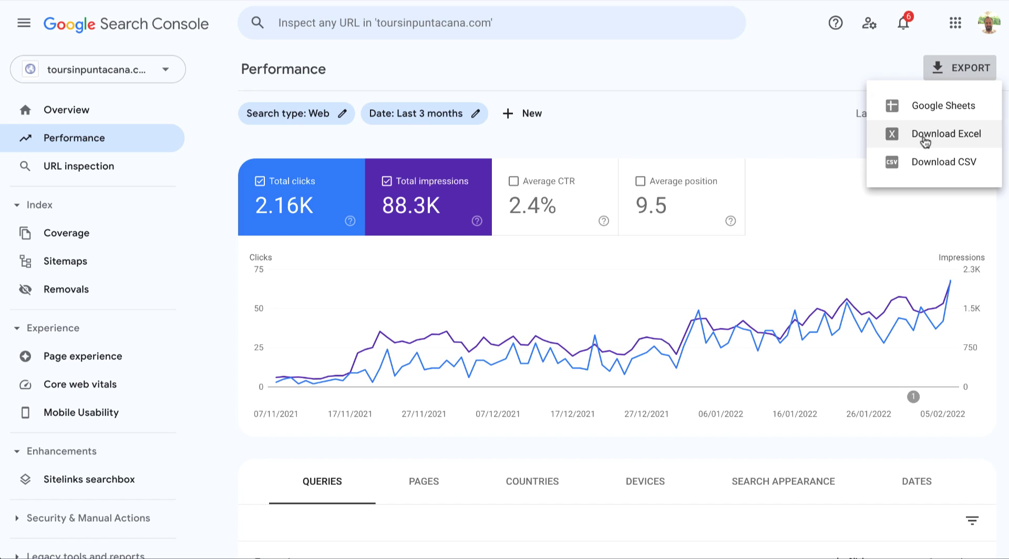
mouse_move(921, 108)
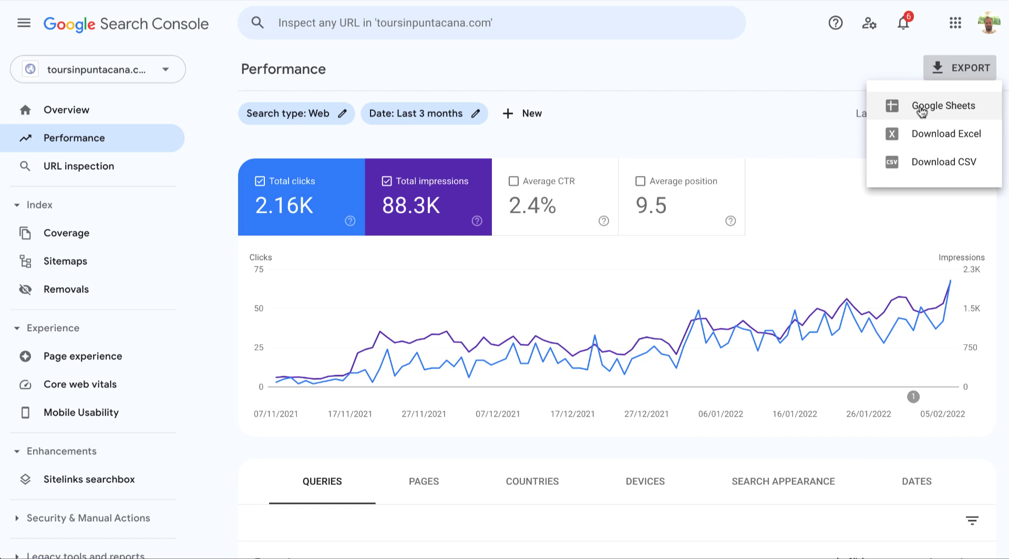
mouse_move(702, 86)
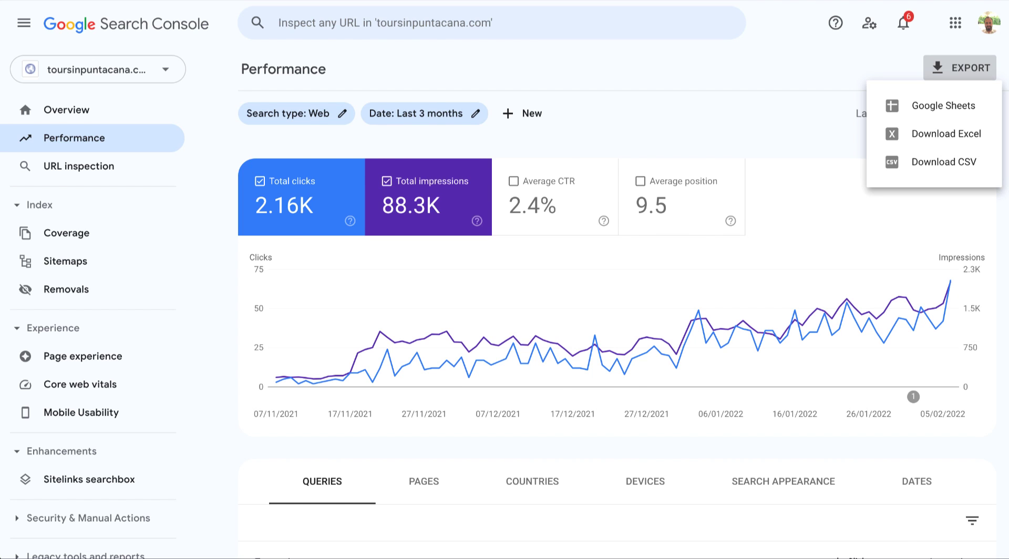
left_click(944, 105)
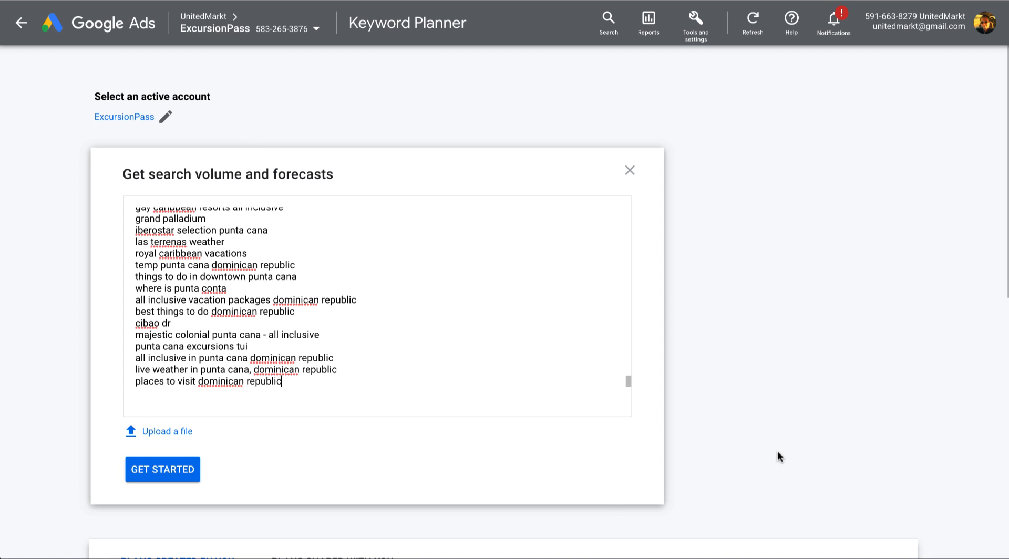
Get search volume and forecasts for the pasted keyword list in Keyword Planner
left_click(162, 468)
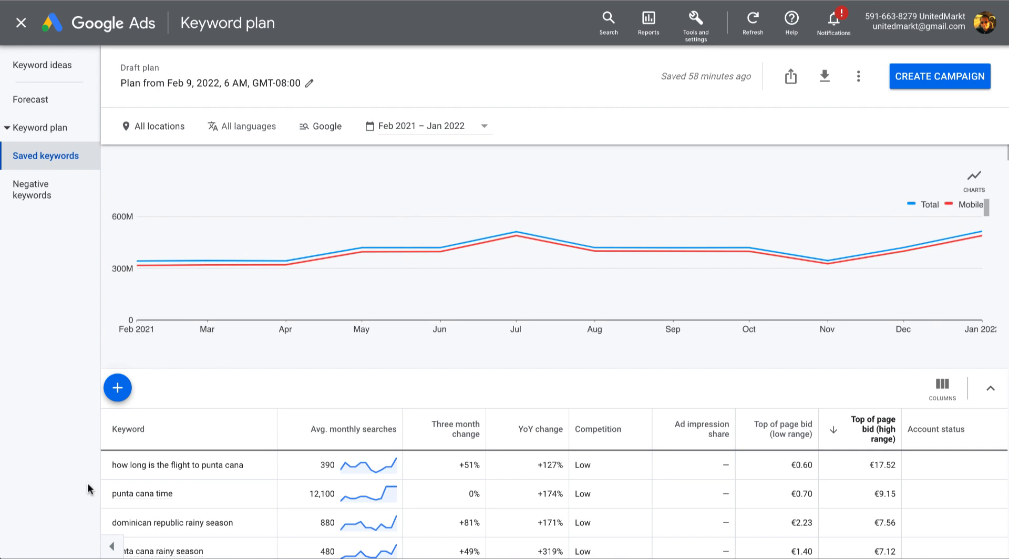
mouse_move(574, 548)
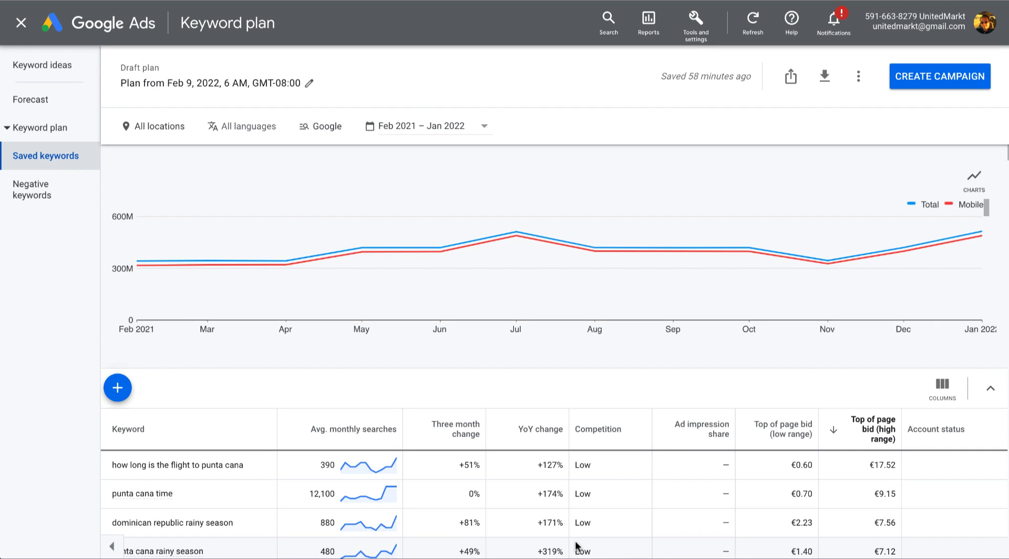
Review the saved keywords and export the plan forecasts to Google Sheets
scroll("down", 3)
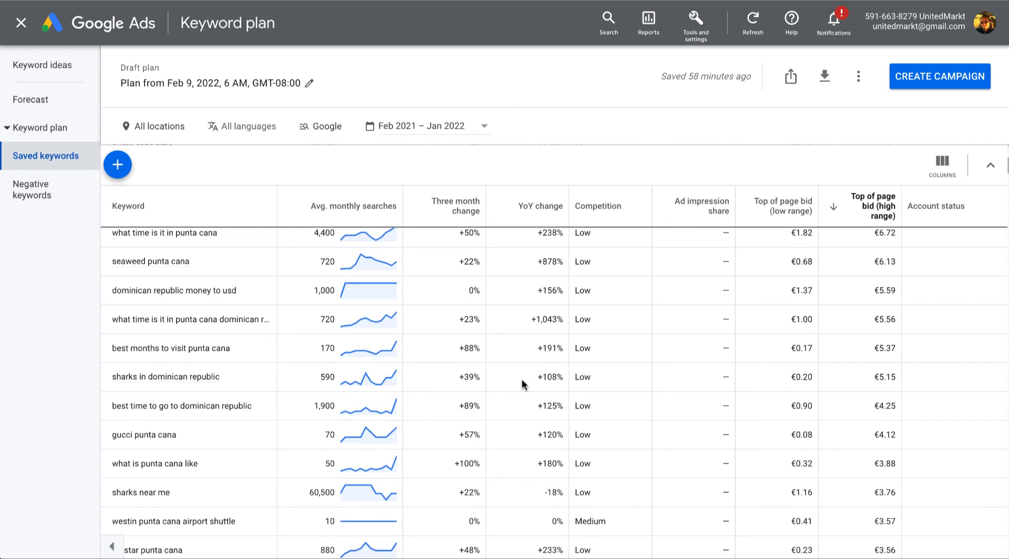
scroll("down", 3)
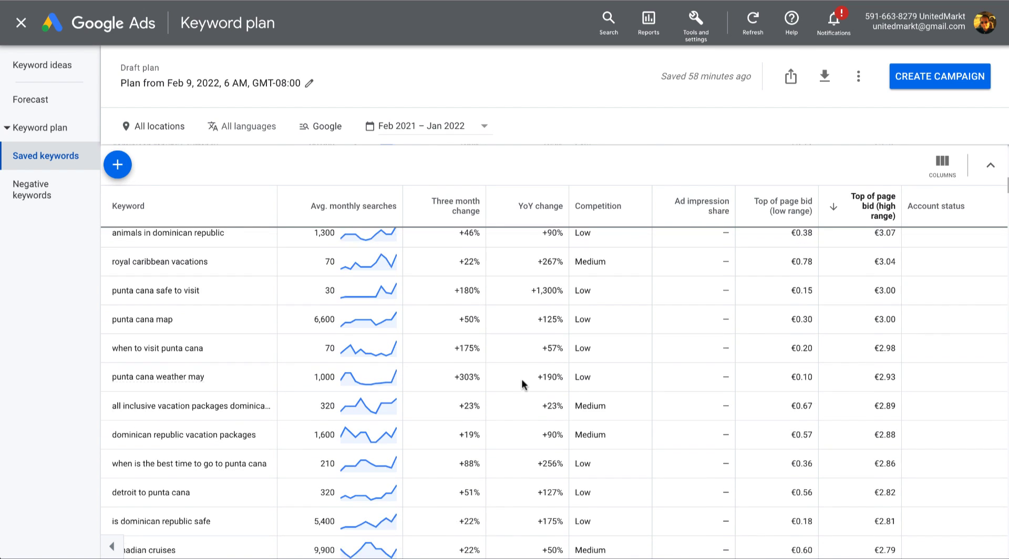
scroll("down", 3)
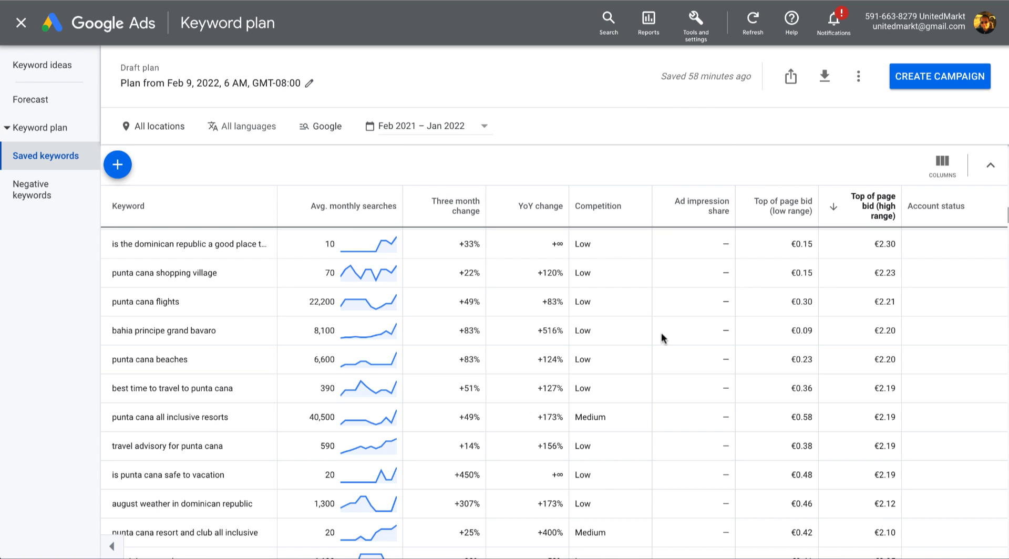
left_click(992, 165)
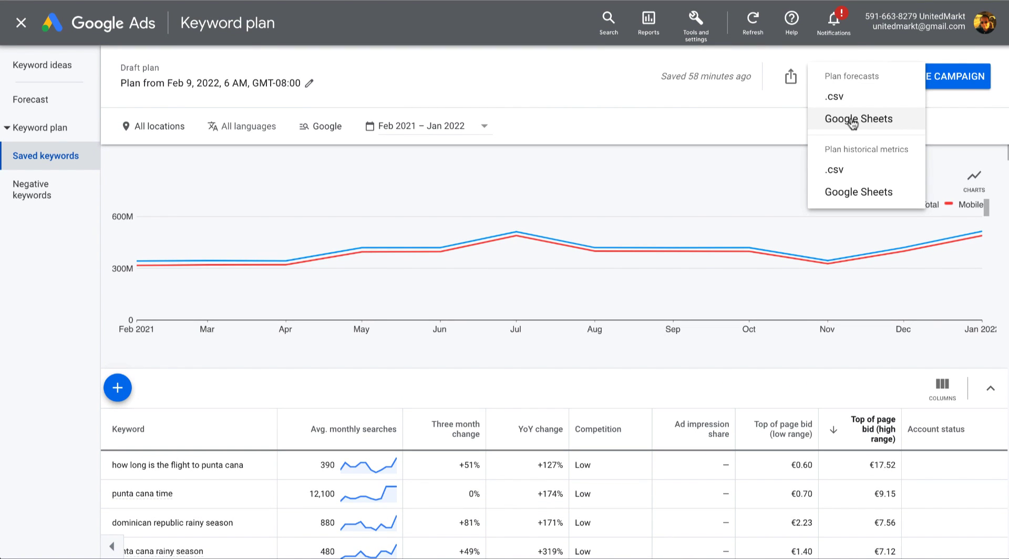
left_click(858, 117)
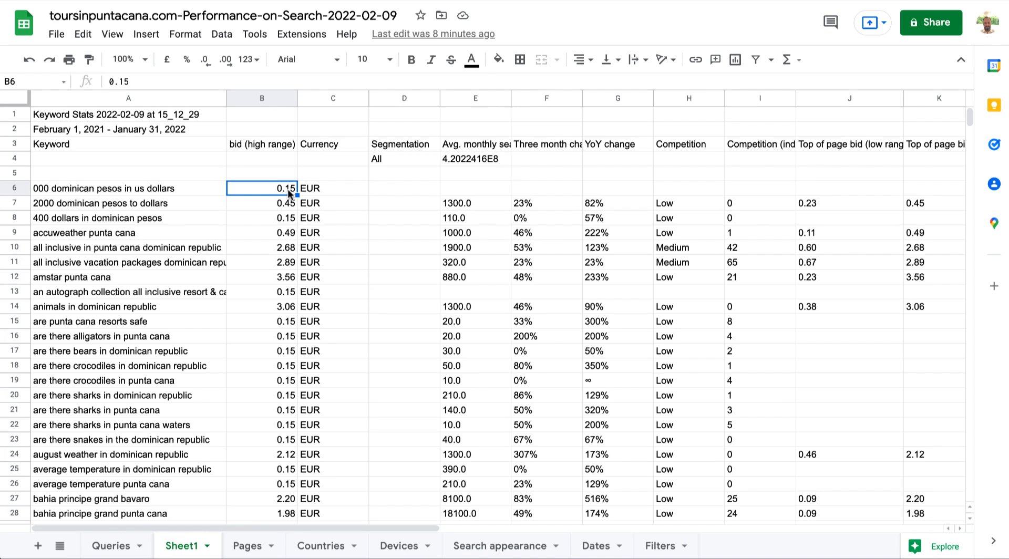
mouse_move(284, 325)
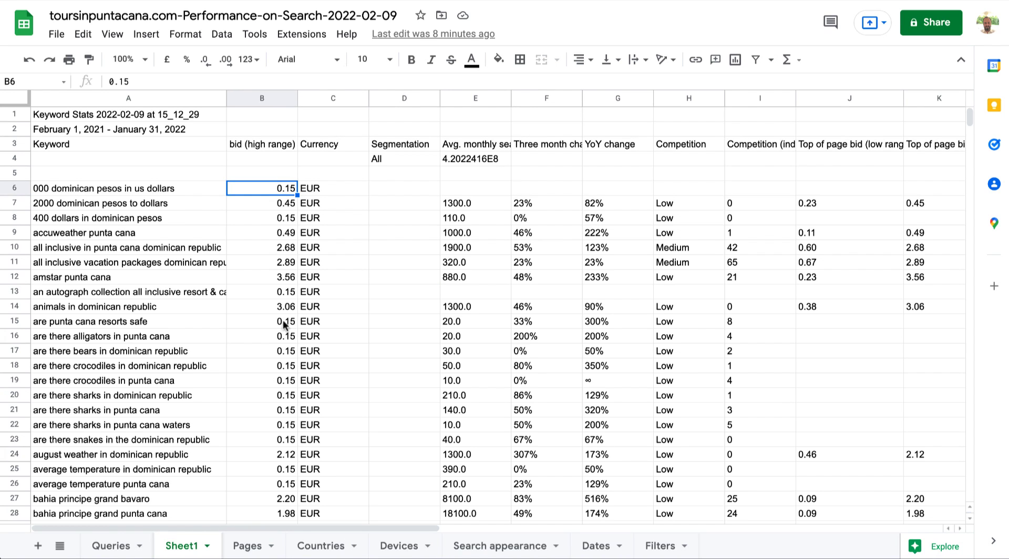
Select the high-range bids in B15:B23, then switch to the Queries sheet
left_click_drag(262, 320, 262, 439)
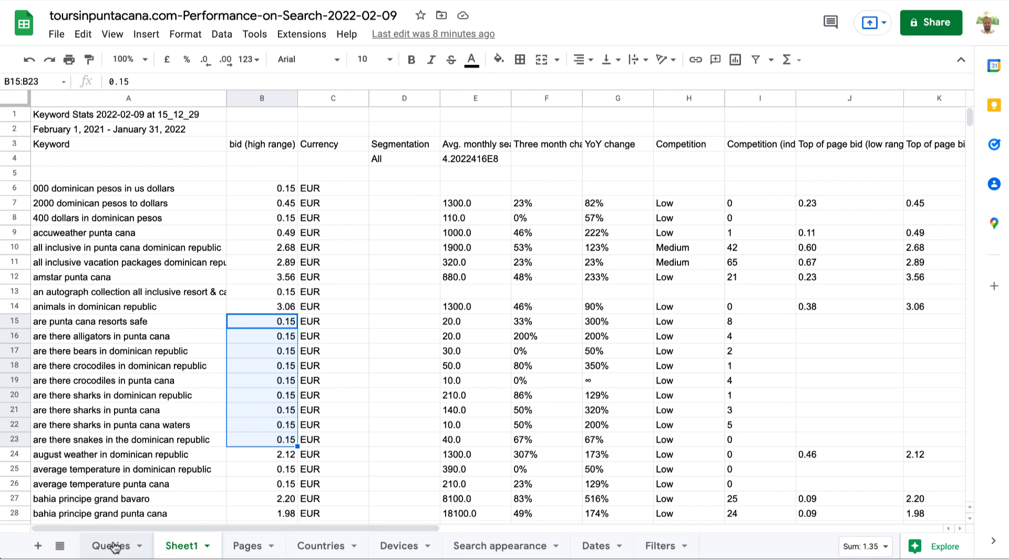
left_click(108, 546)
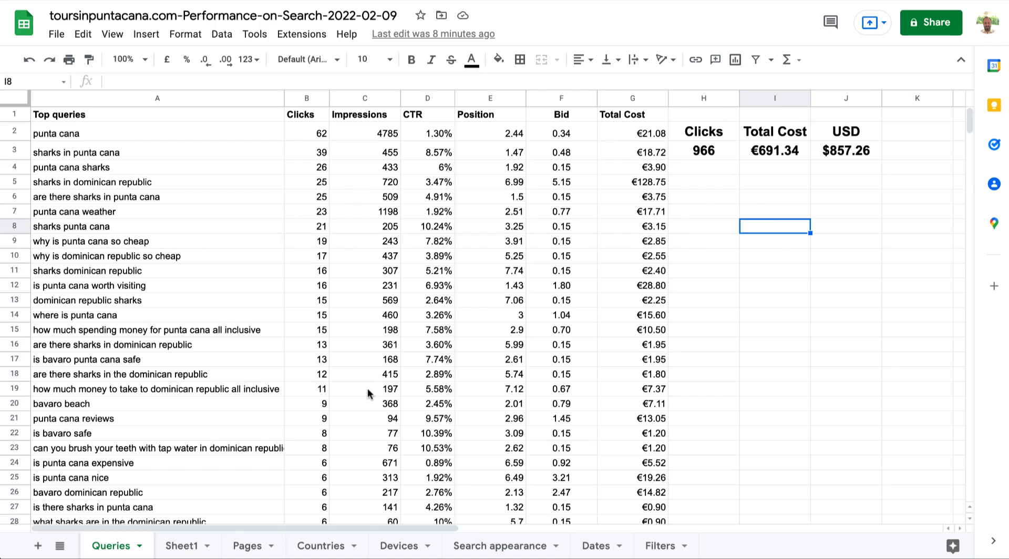
scroll("down", 3)
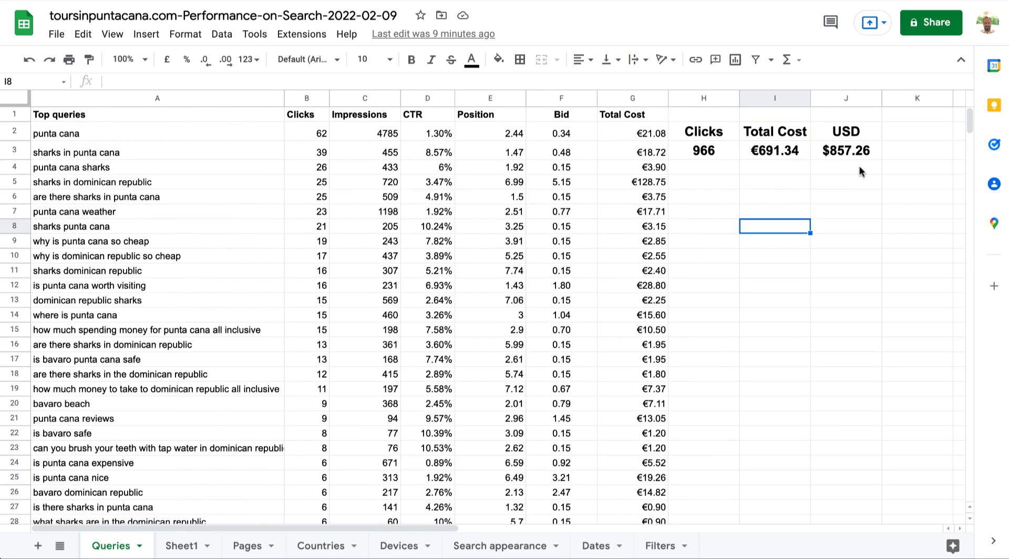
left_click(845, 168)
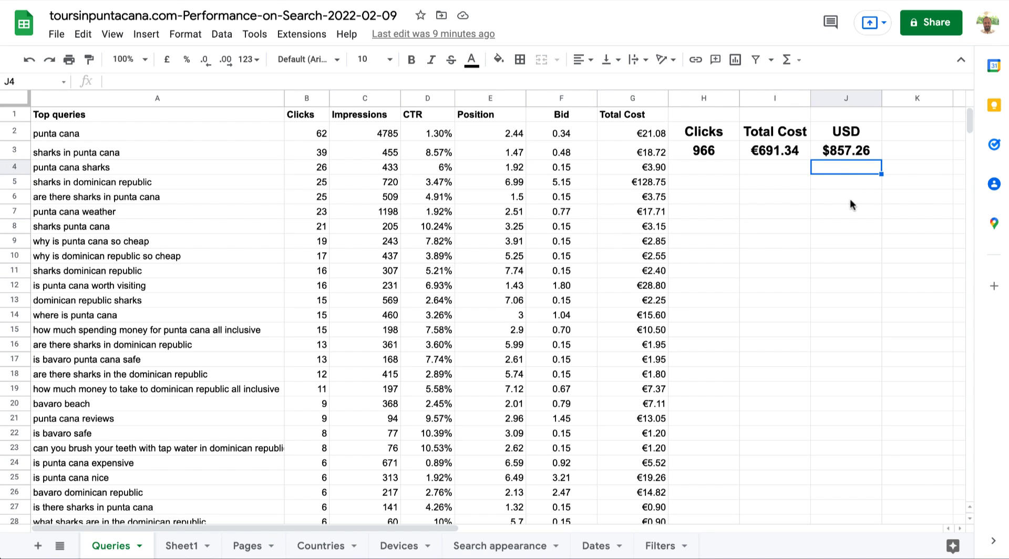
mouse_move(771, 184)
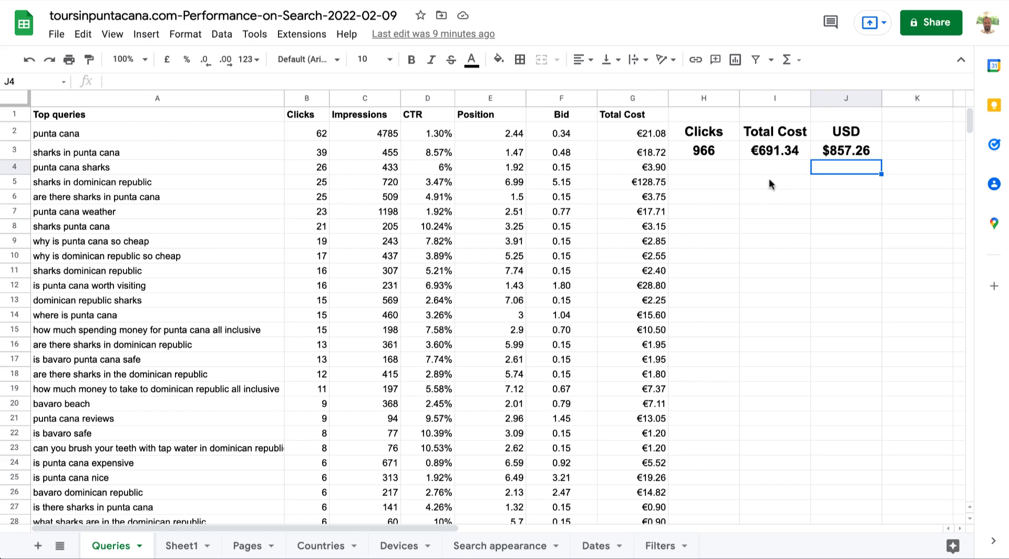
mouse_move(751, 188)
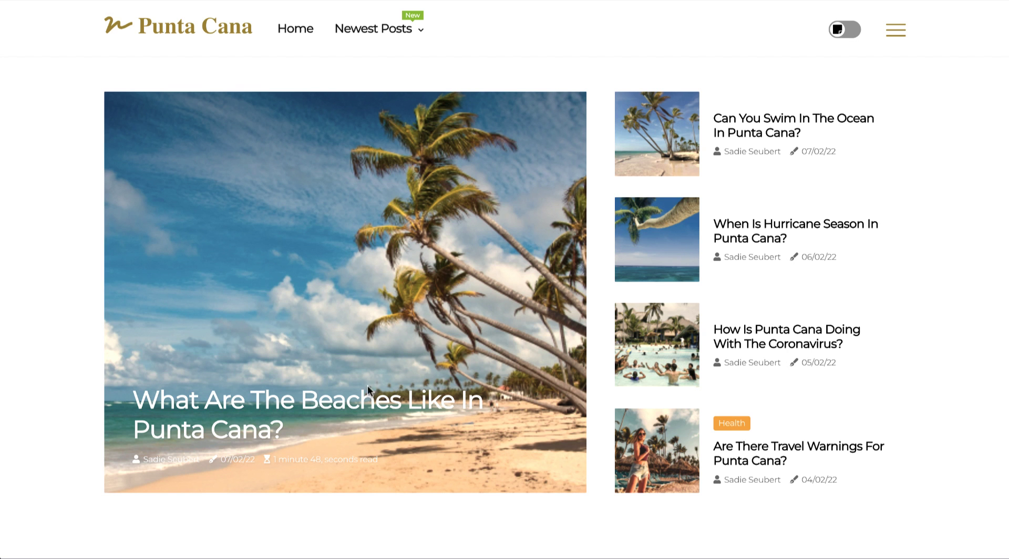
Scroll the blog homepage through Recent Posts to the footer and back
scroll("down", 3)
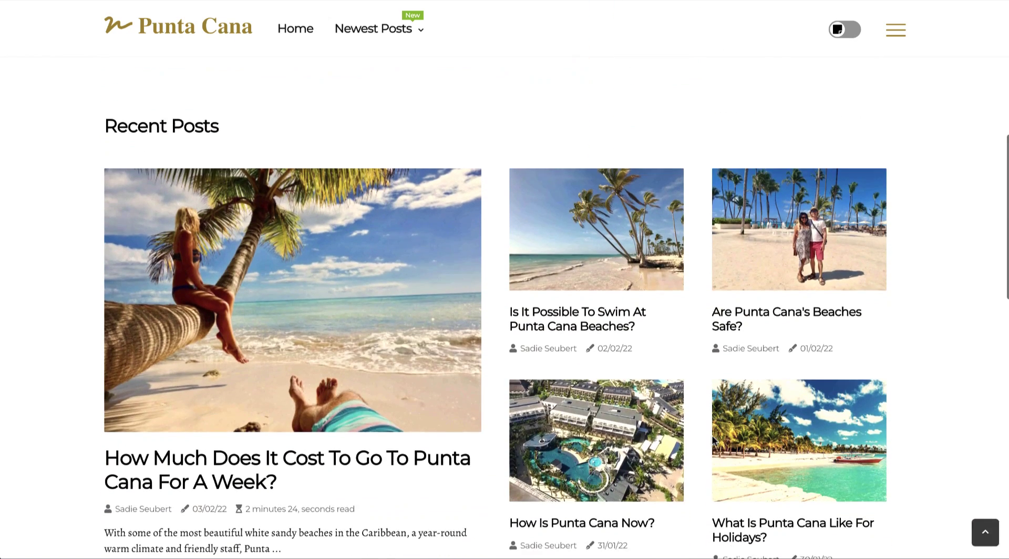
scroll("down", 3)
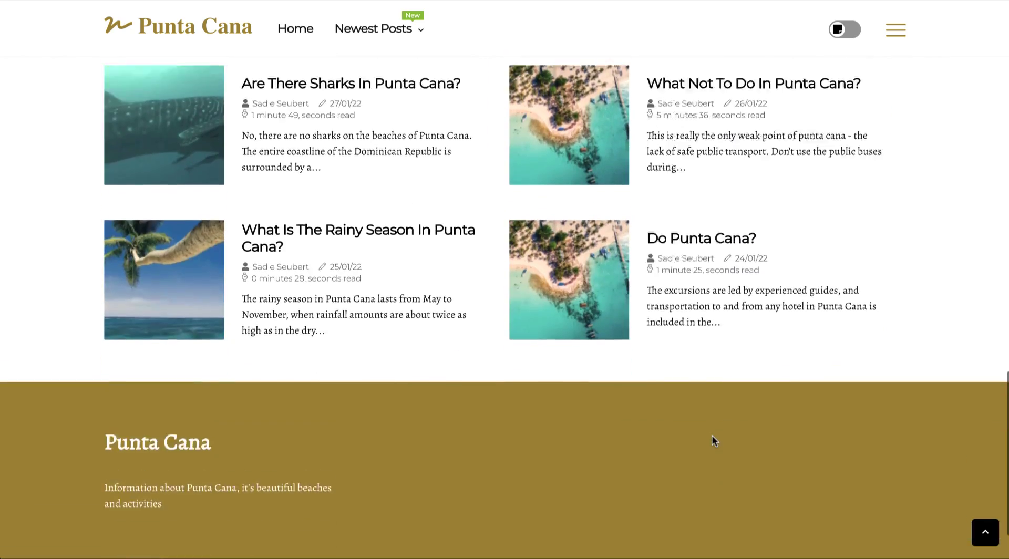
scroll("up", 3)
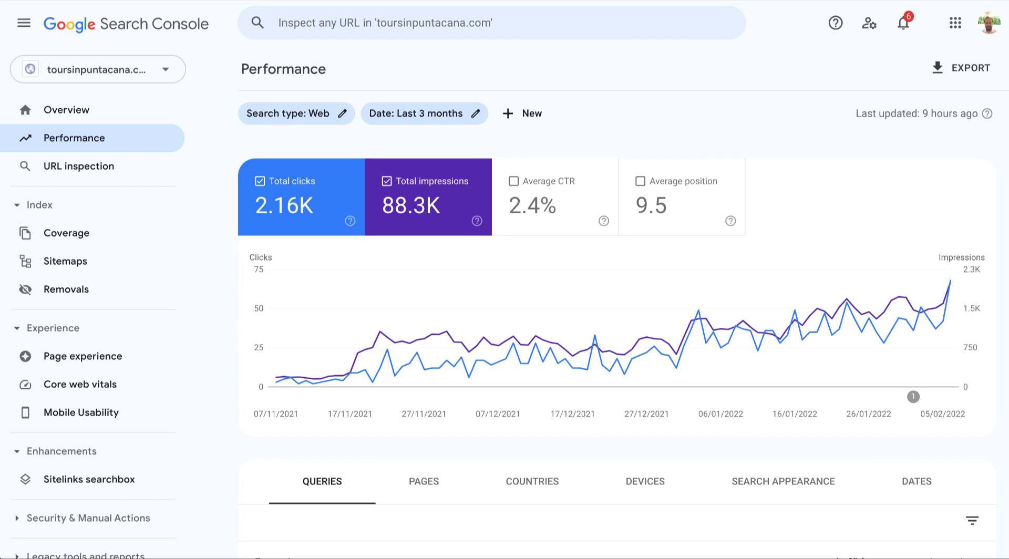
mouse_move(277, 338)
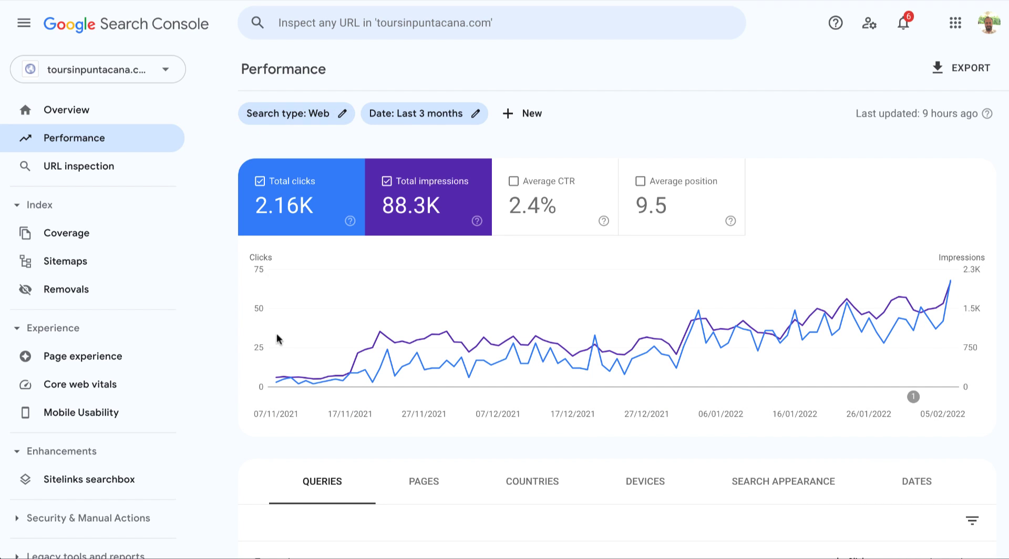
mouse_move(273, 381)
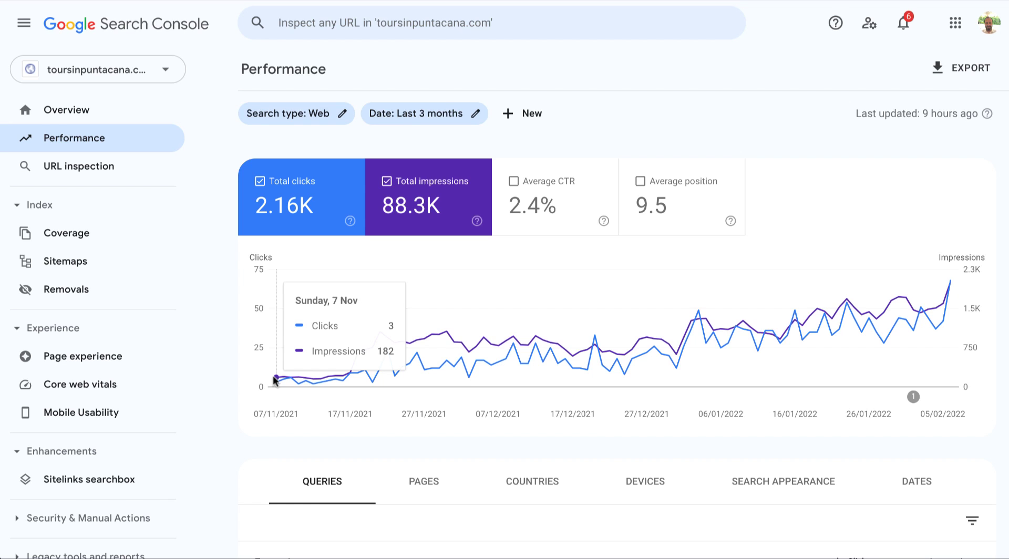
mouse_move(290, 388)
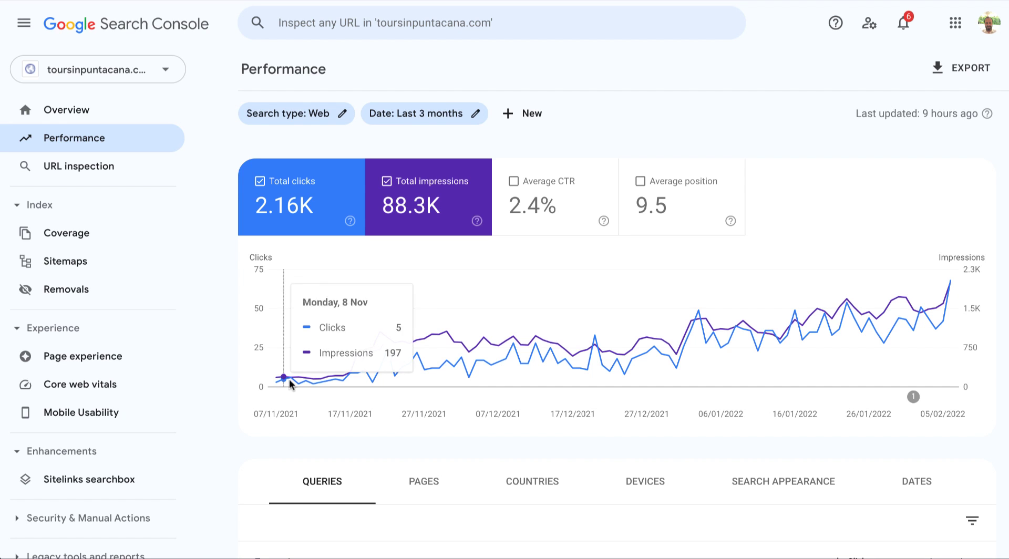
mouse_move(881, 342)
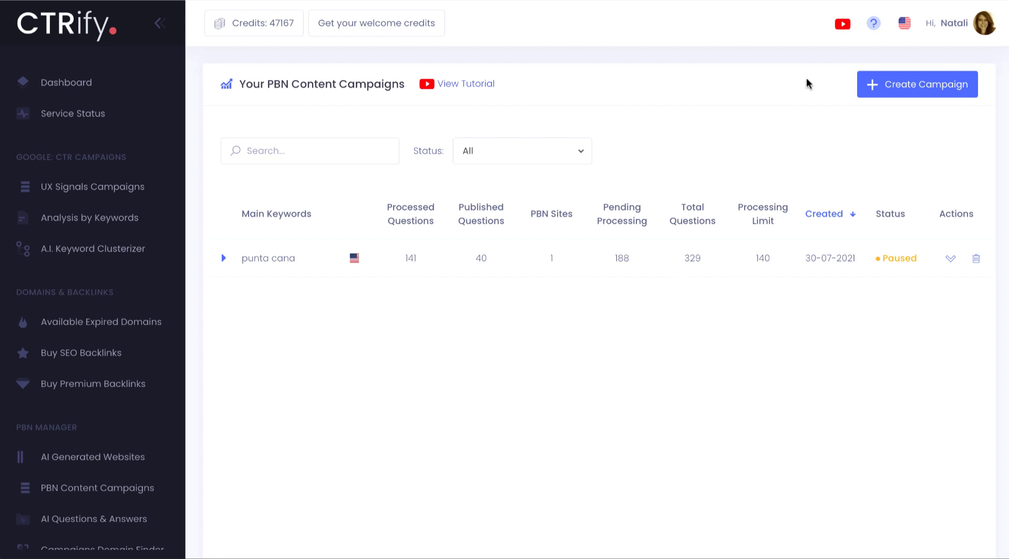
Create a Lure Fishing campaign in English » United States with a 50-question limit
left_click(917, 84)
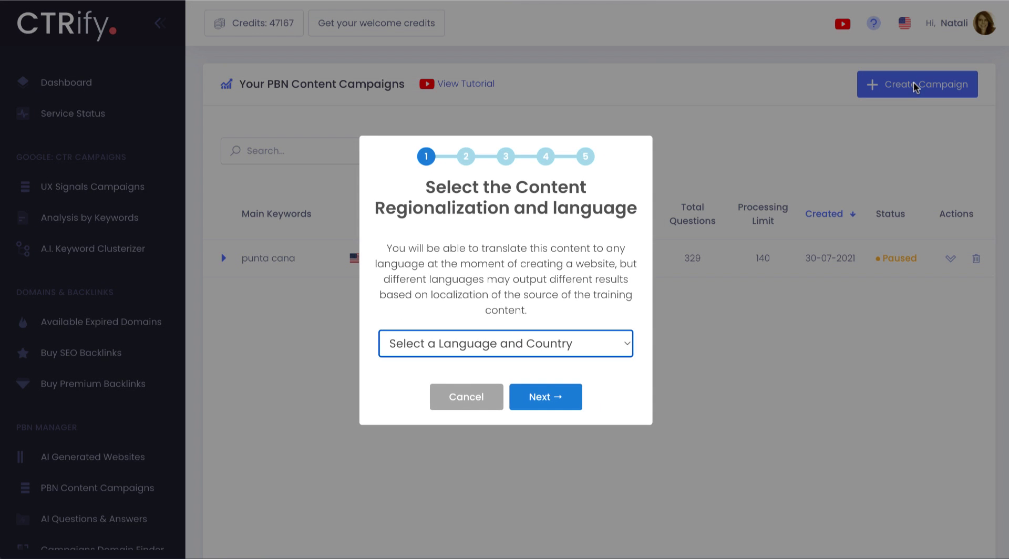
left_click(506, 343)
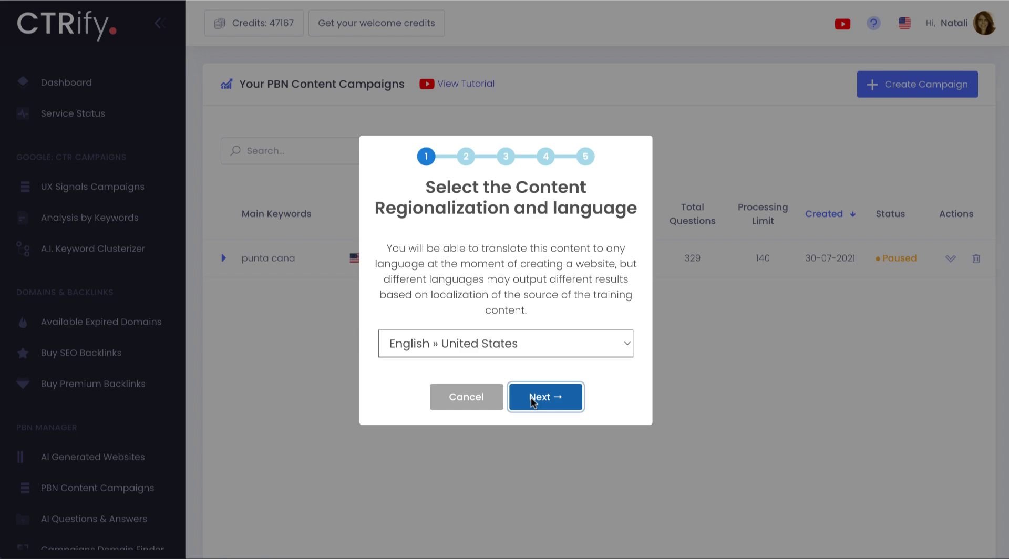
left_click(545, 396)
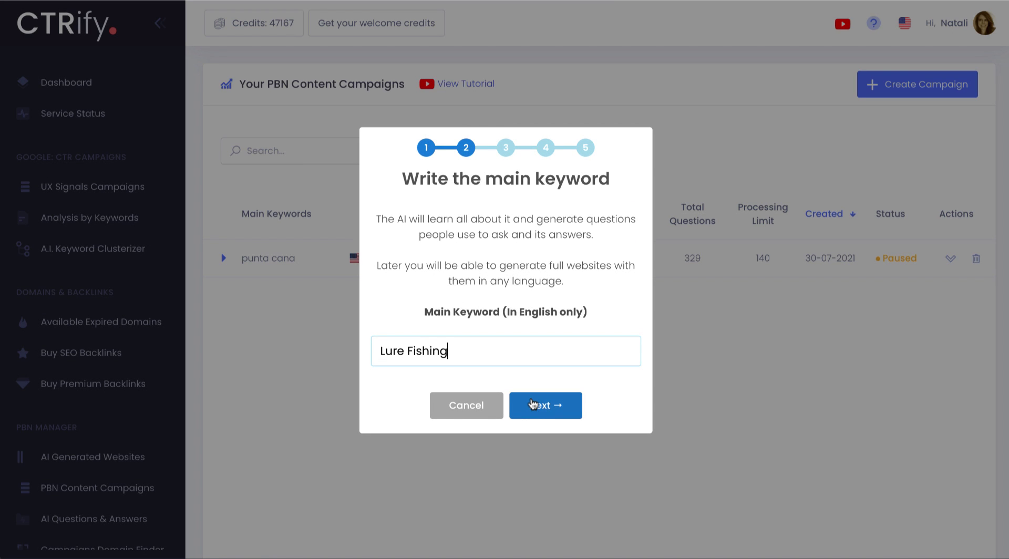
left_click(546, 406)
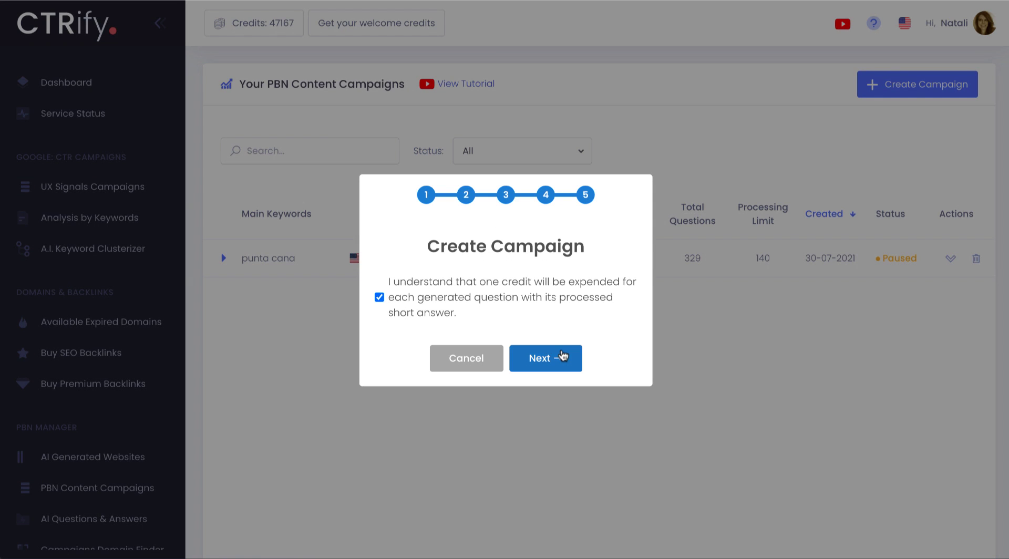
left_click(545, 357)
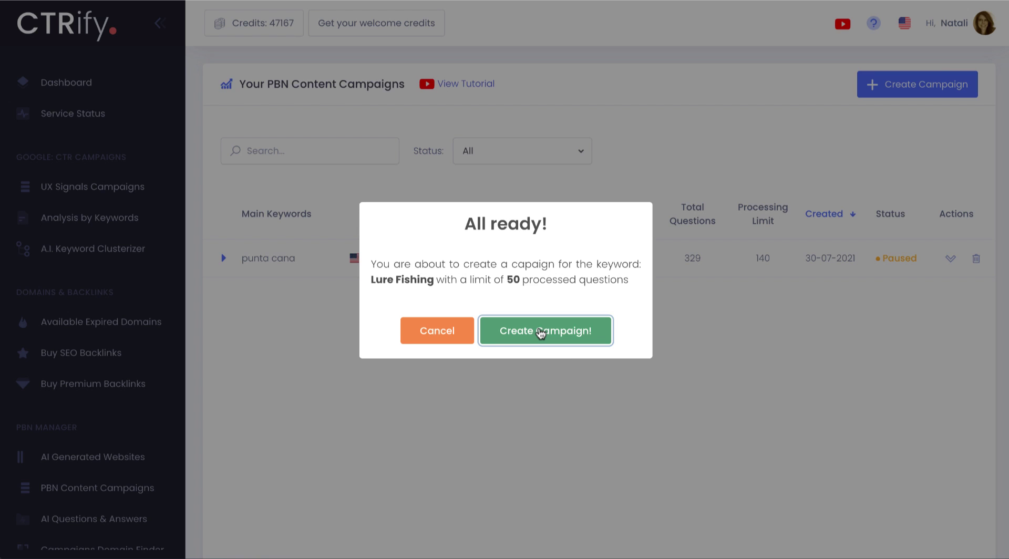
left_click(544, 330)
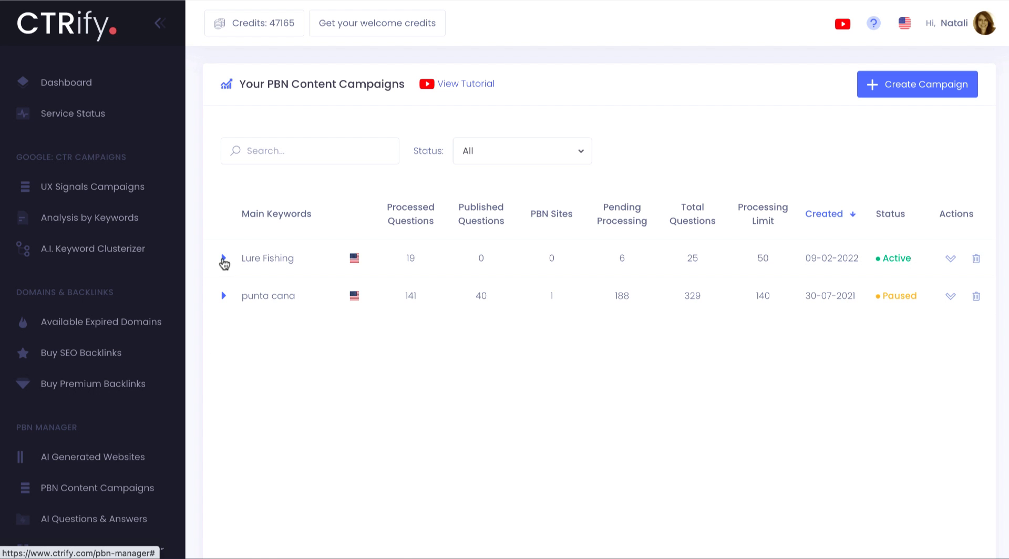
Expand the Lure Fishing campaign row and open AI Questions & Answers
left_click(223, 257)
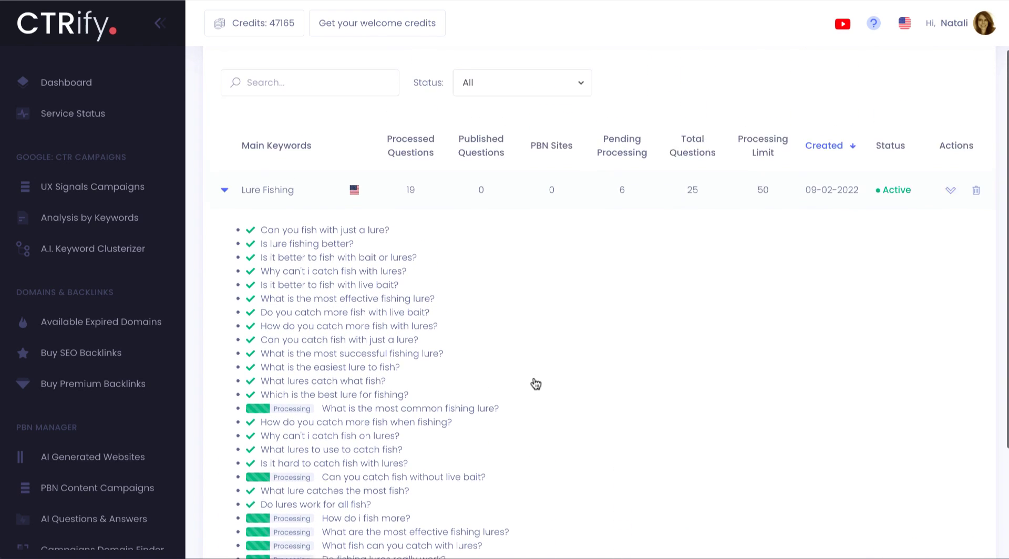
left_click(97, 488)
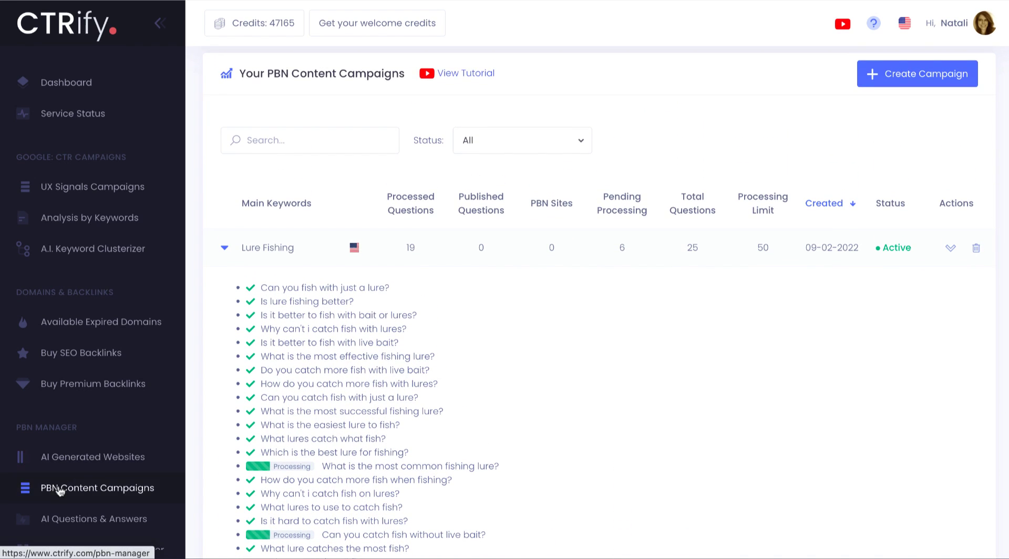
left_click(93, 519)
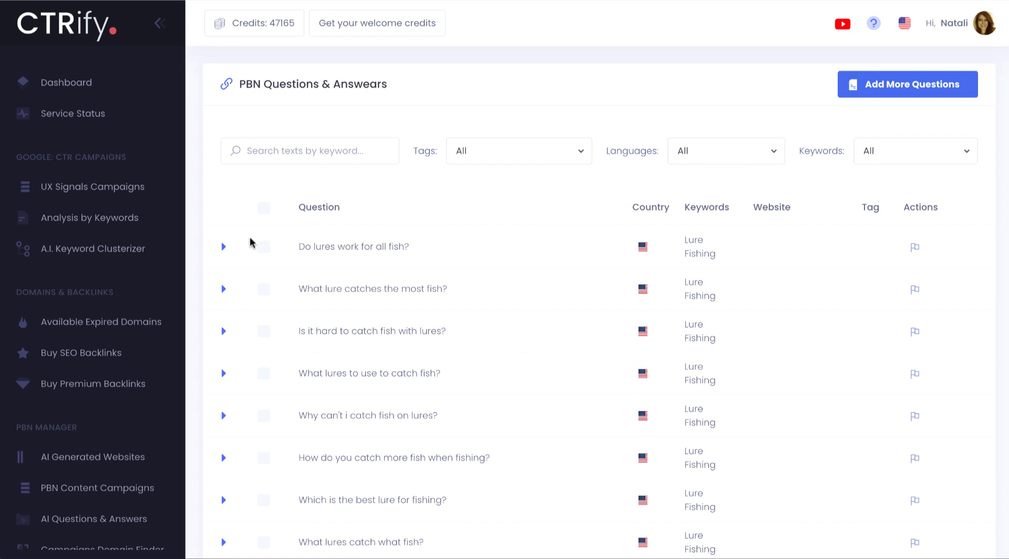
Expand the short answers for the first three Lure Fishing questions, ending with 'Is it hard to catch fish with lures?'
left_click(223, 246)
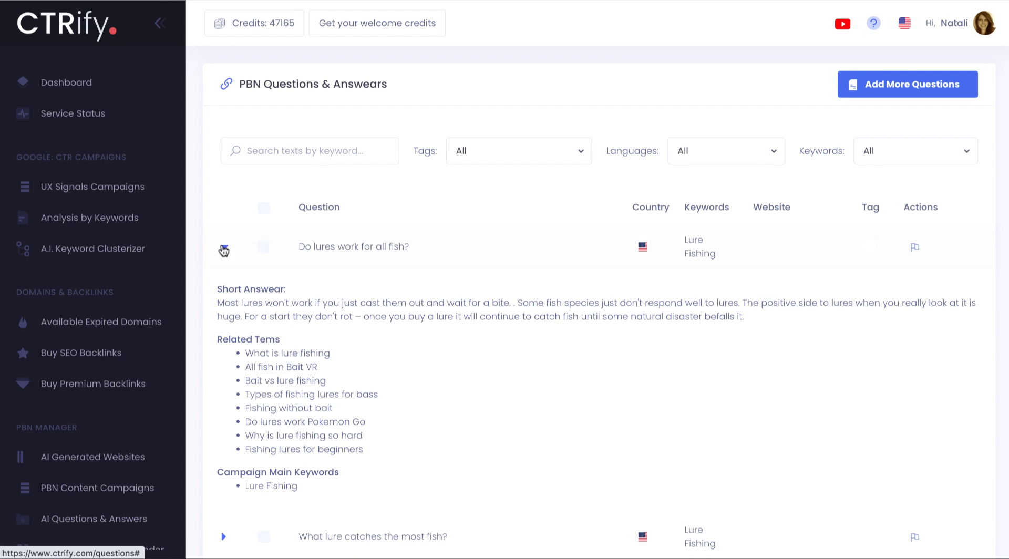
scroll("down", 3)
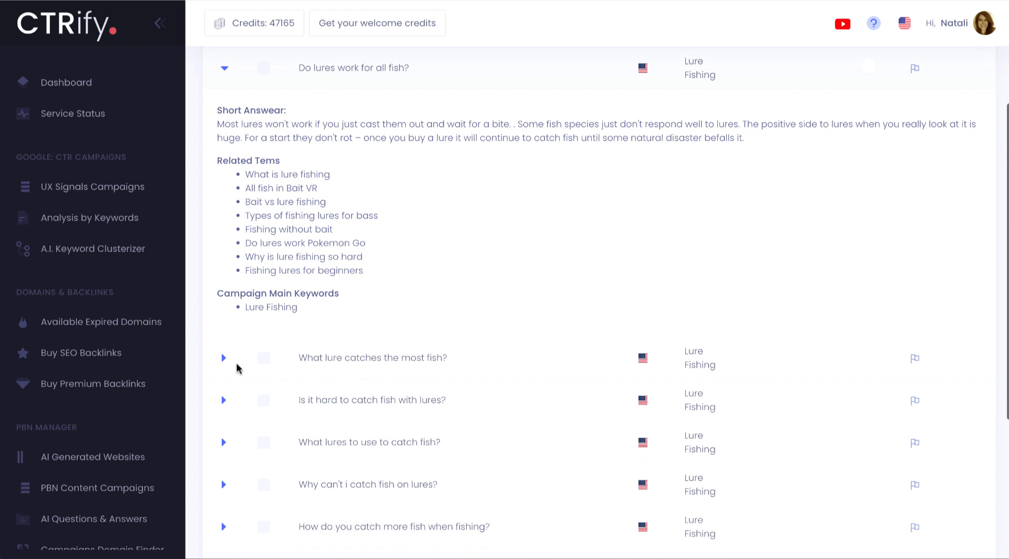
left_click(223, 358)
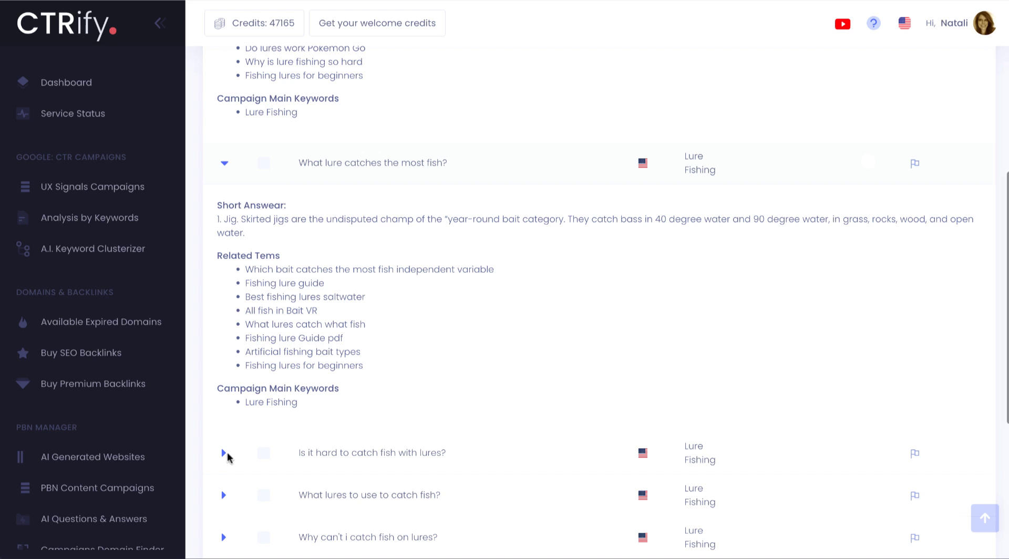
left_click(223, 453)
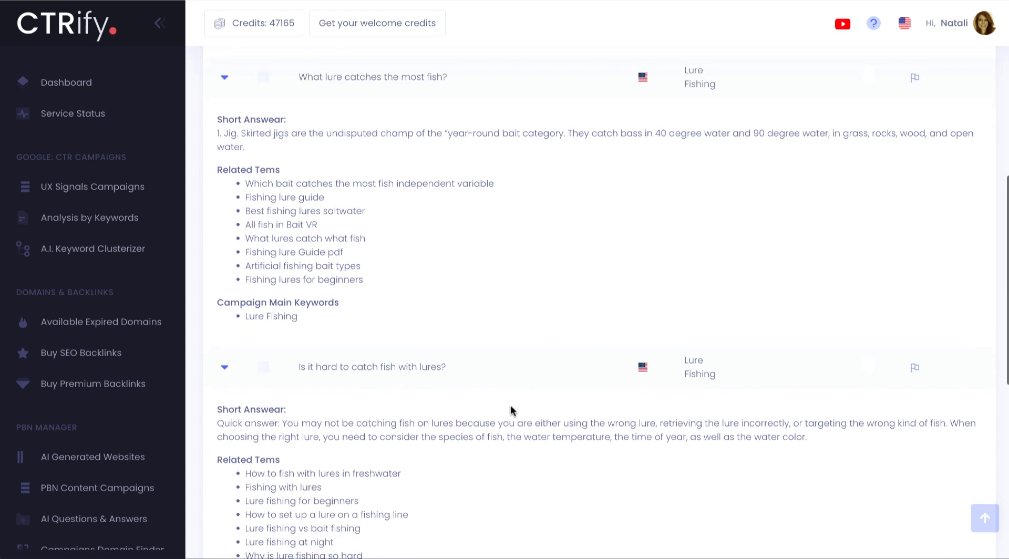